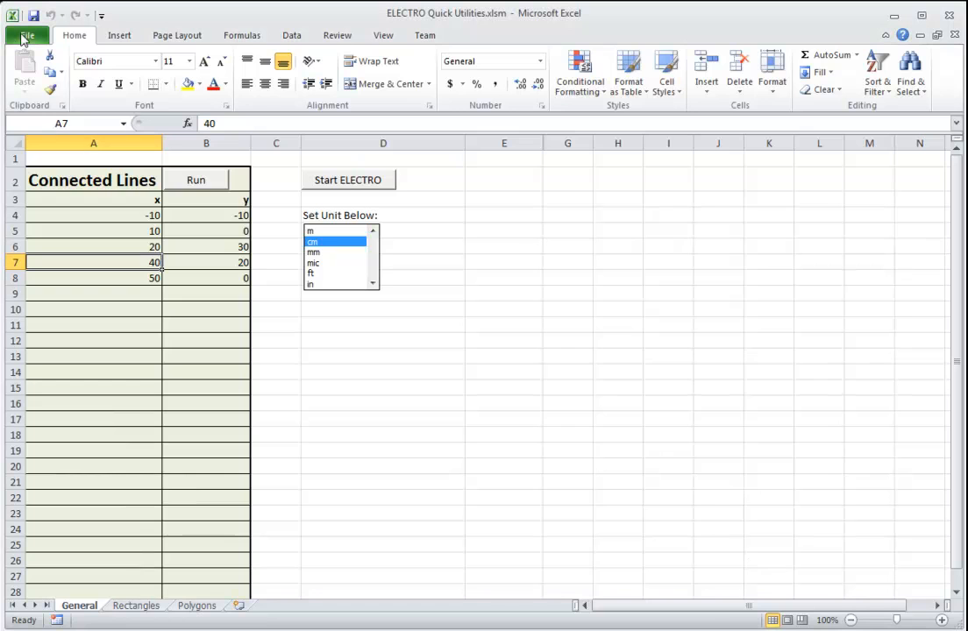
Enable the Developer tab via File > Options > Customize Ribbon and confirm with OK
click(28, 35)
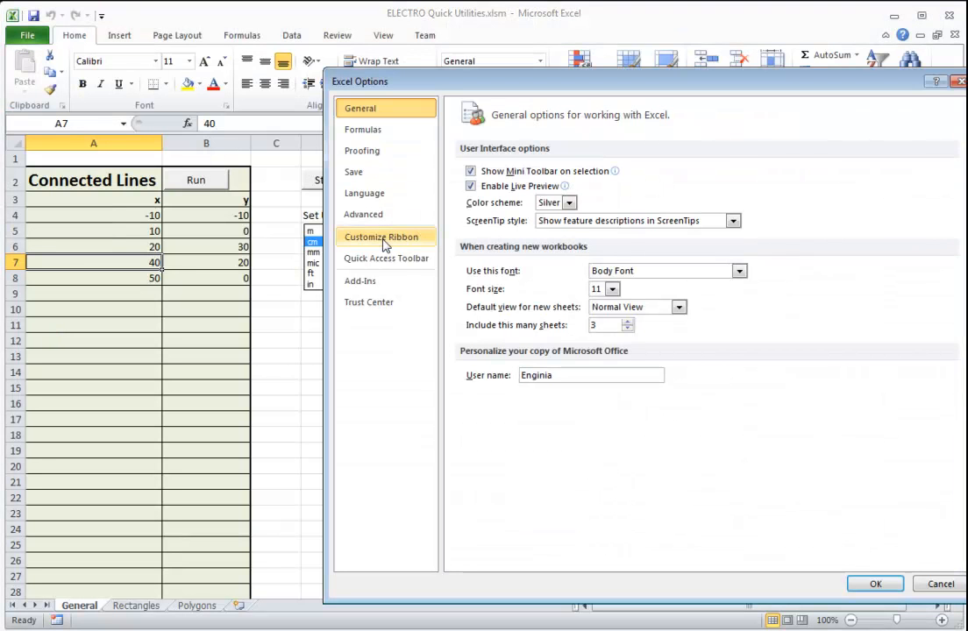
click(380, 237)
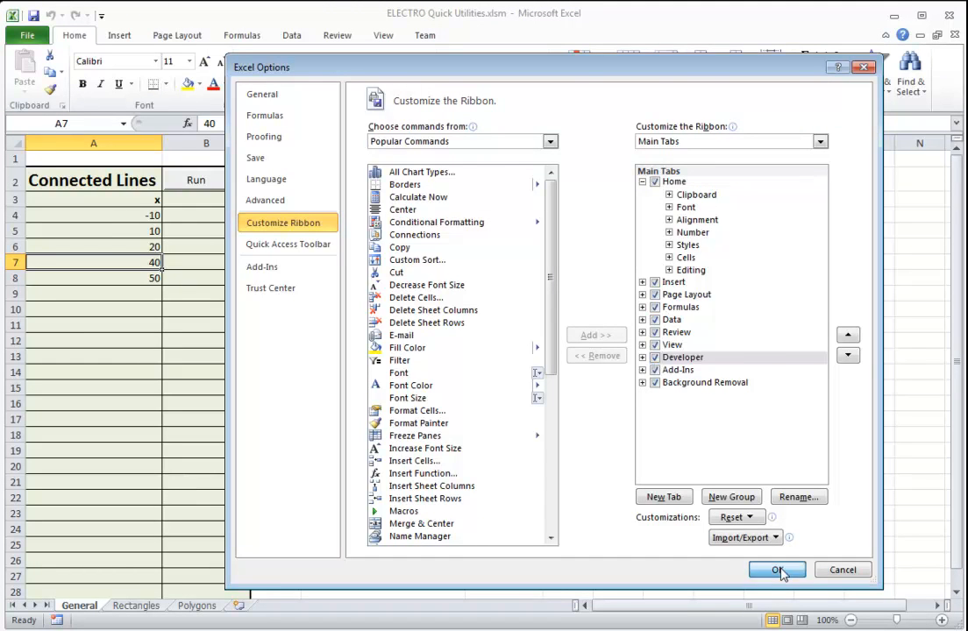
click(776, 570)
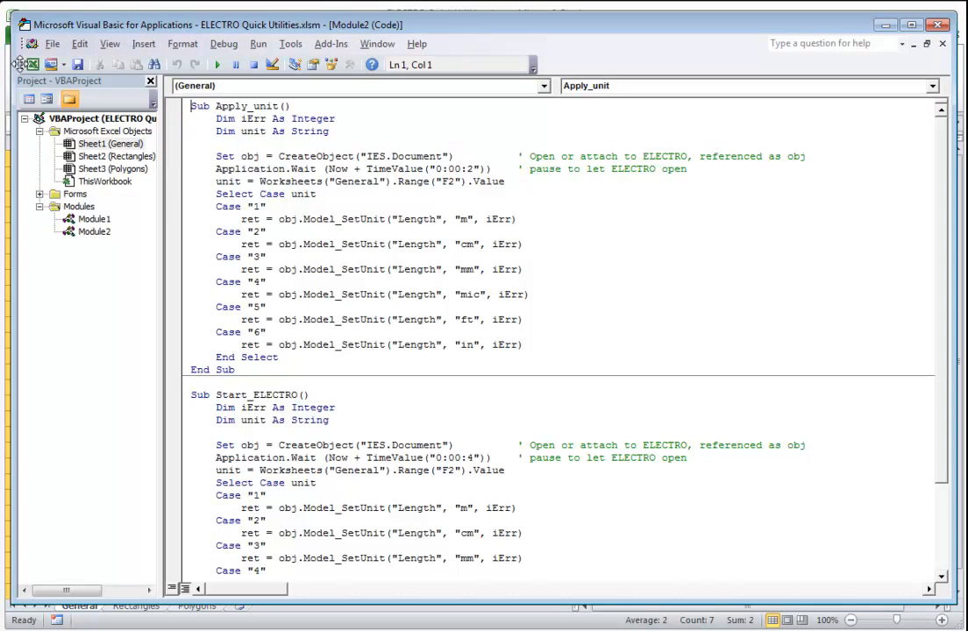
Show Module2 code with the Apply_unit and Start_ELECTRO macros in the VBA editor
triple_click(273, 131)
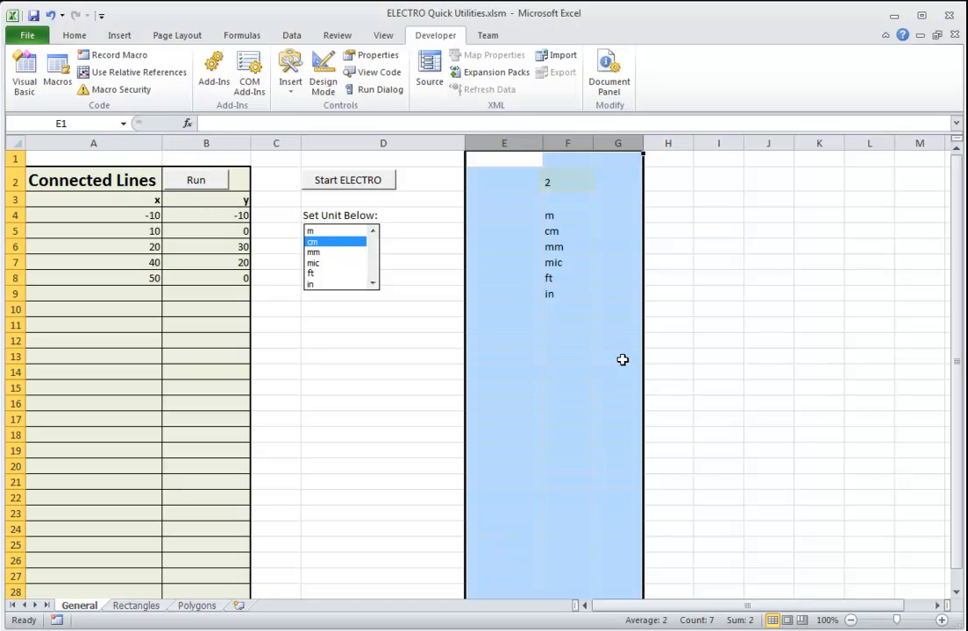
Switch back to Excel and show the Developer ribbon over the General sheet unit list
click(568, 181)
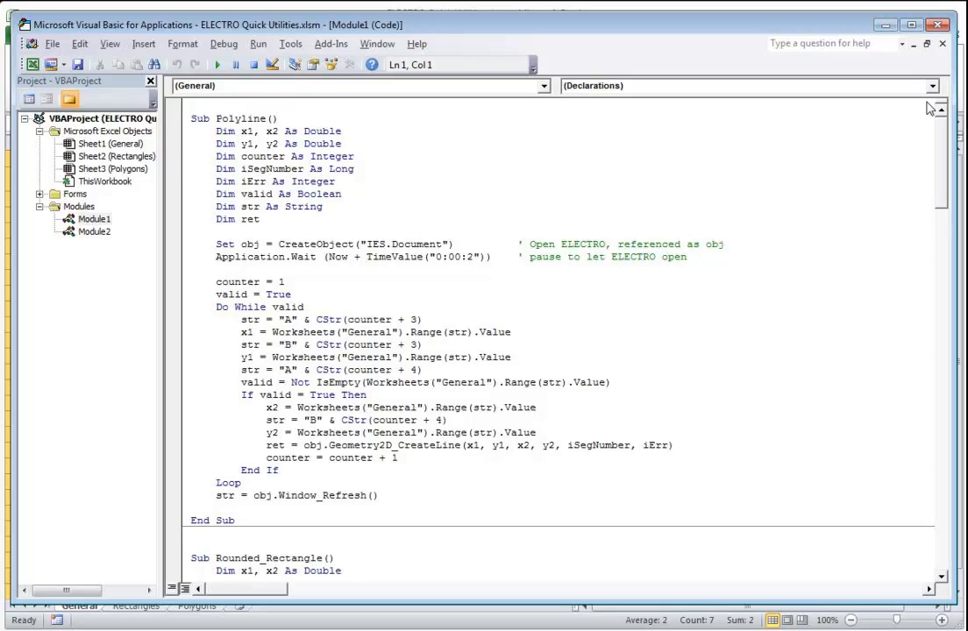
Show Module1 and read through Sub Polyline, highlighting the General sheet coordinate lines
drag(218, 130, 342, 144)
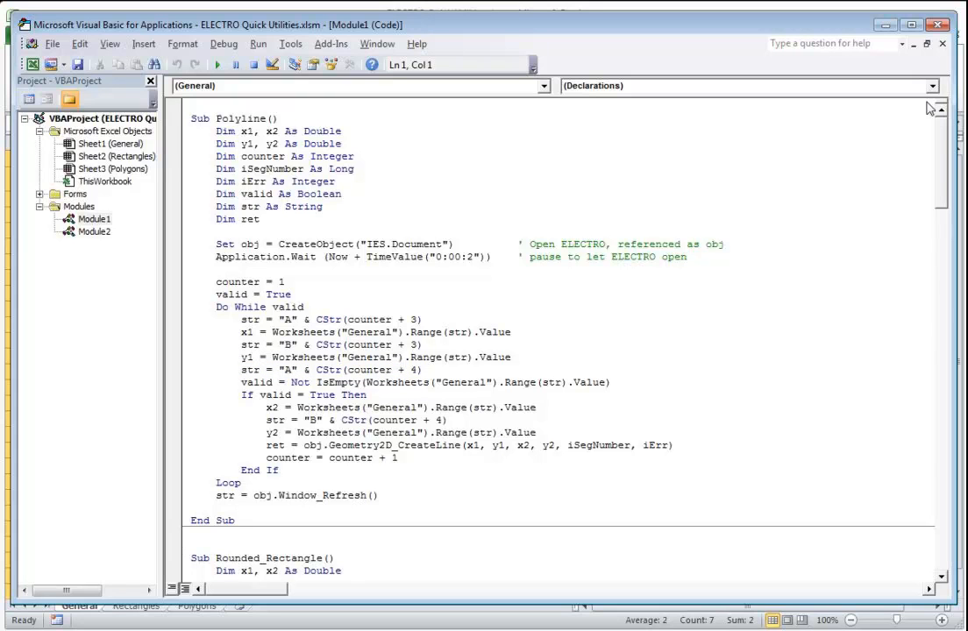
drag(267, 407, 535, 431)
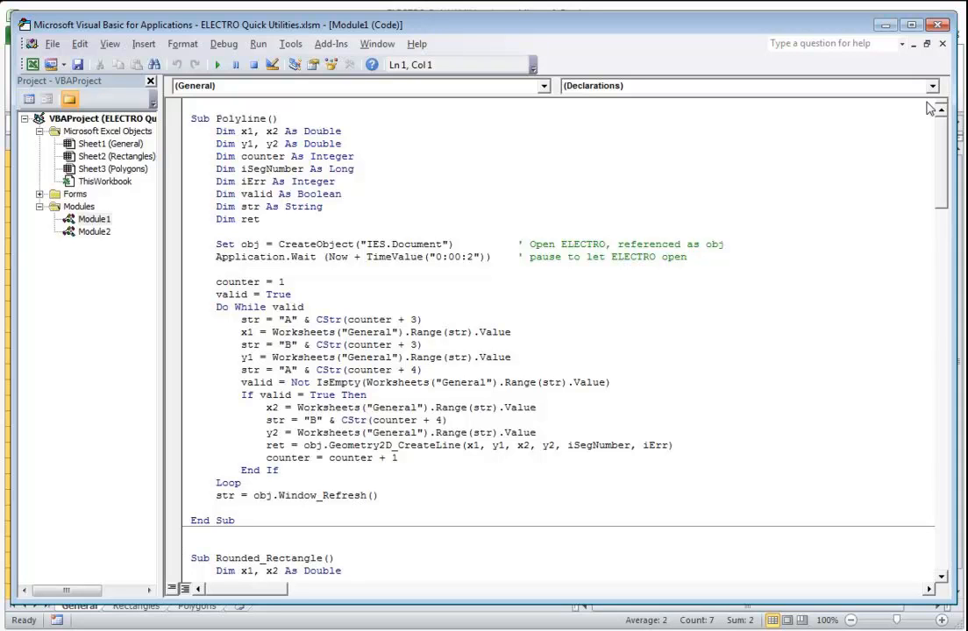
drag(460, 446, 675, 446)
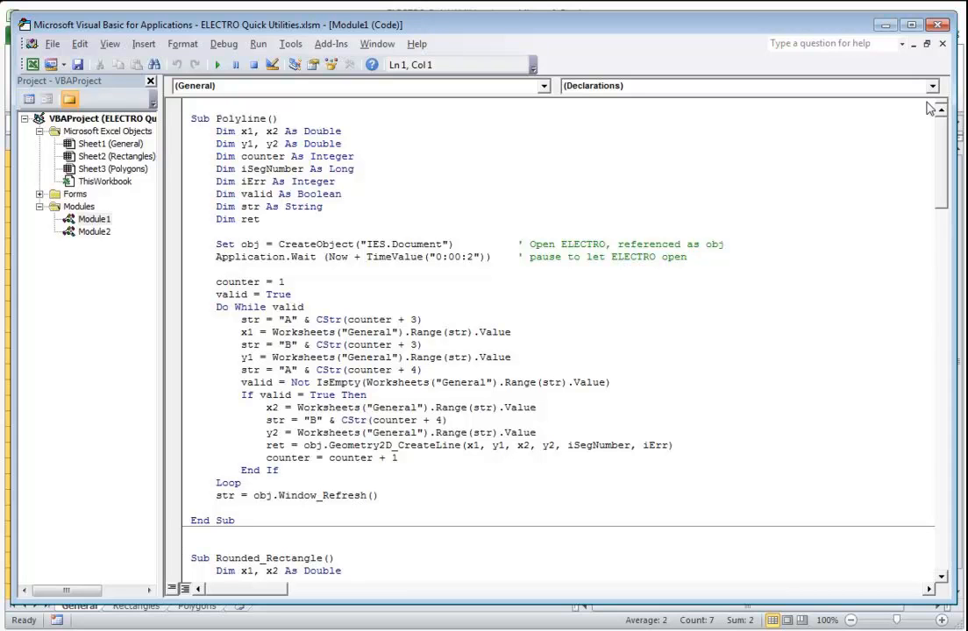
scroll(down, 3)
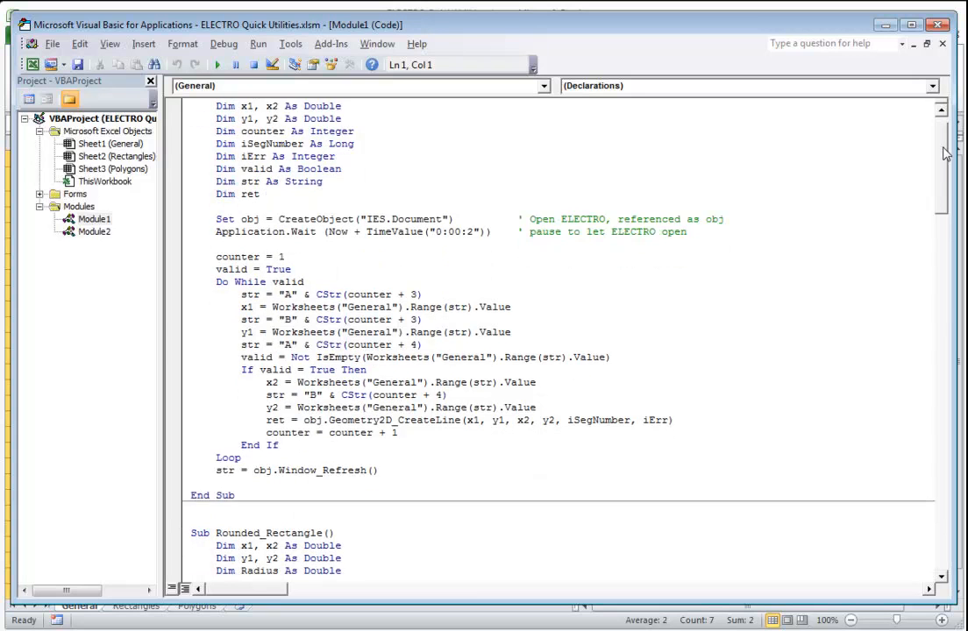
Scroll to Sub Rounded_Rectangle and highlight its Rectangles sheet value lines
scroll(down, 3)
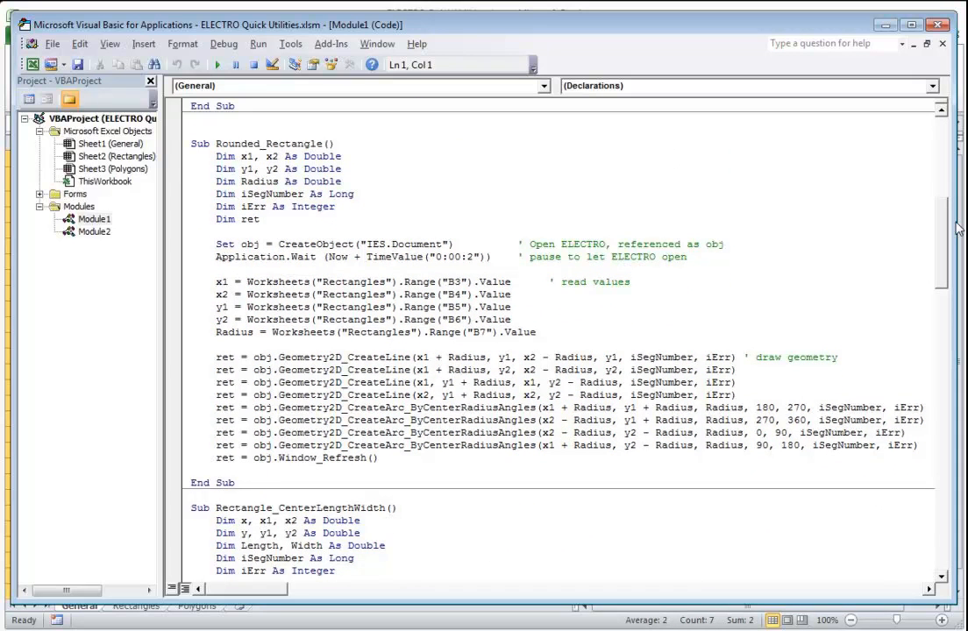
drag(214, 281, 539, 332)
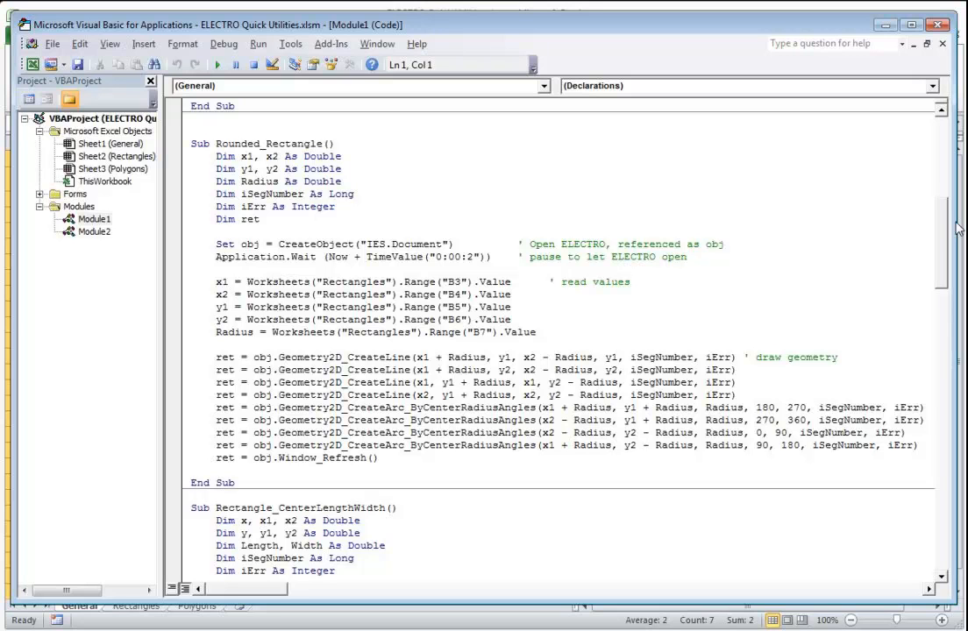
drag(216, 280, 512, 332)
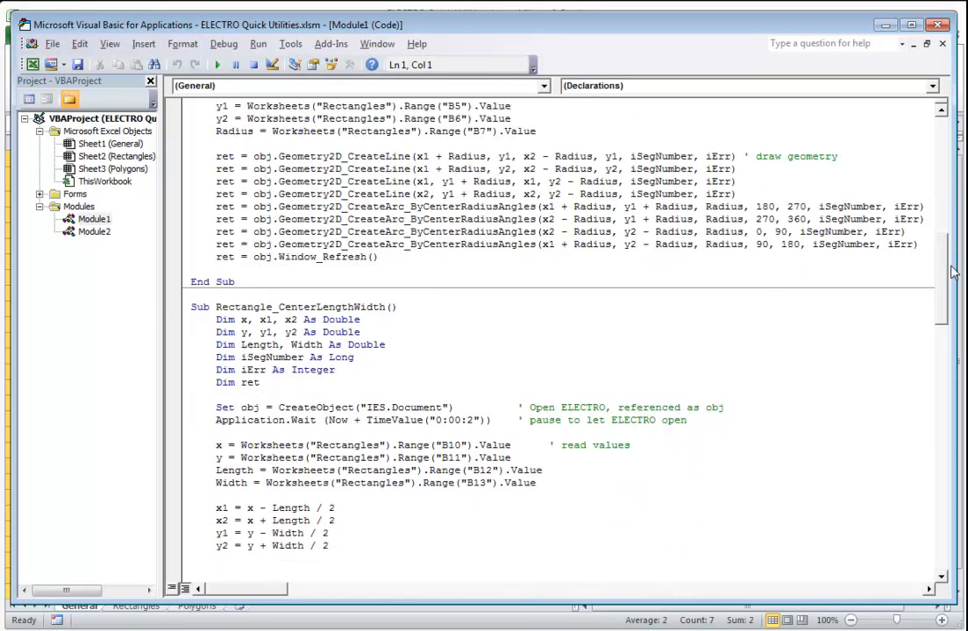
Read through Rectangle_CenterLengthWidth and scroll on to Rectangle_CenterLengthWidthRadius
scroll(down, 3)
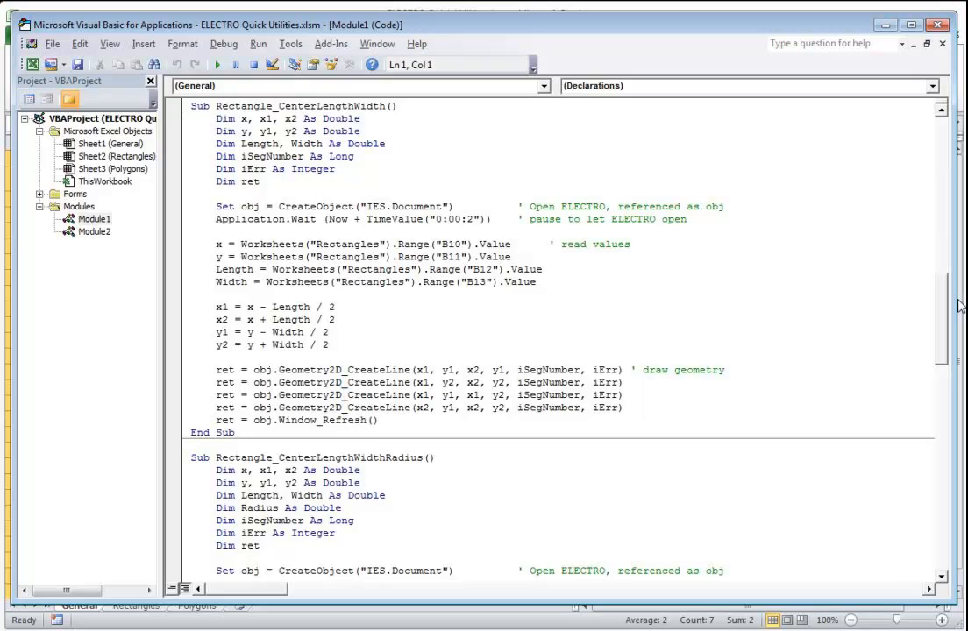
drag(214, 244, 544, 281)
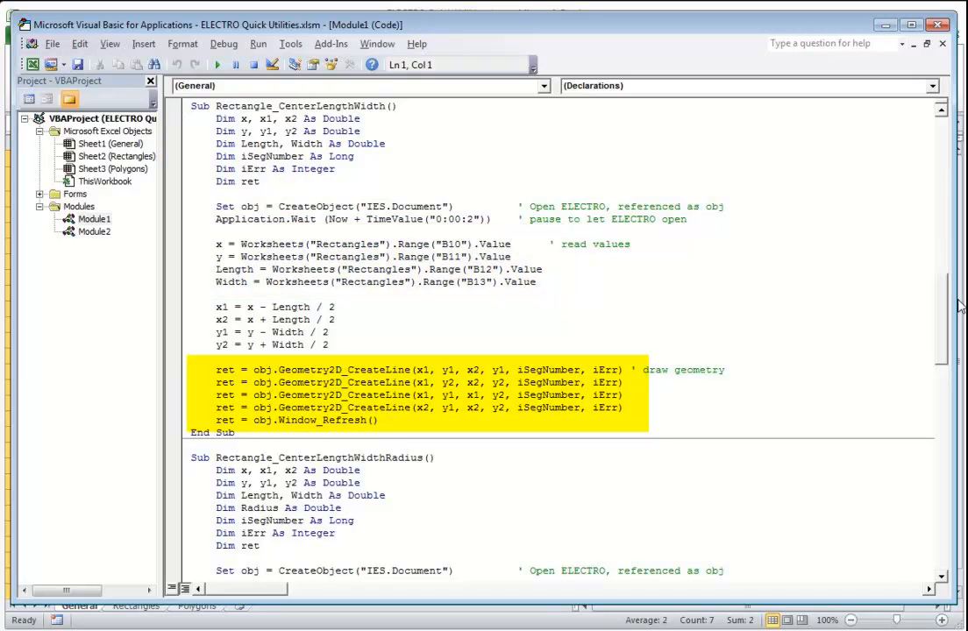
scroll(down, 3)
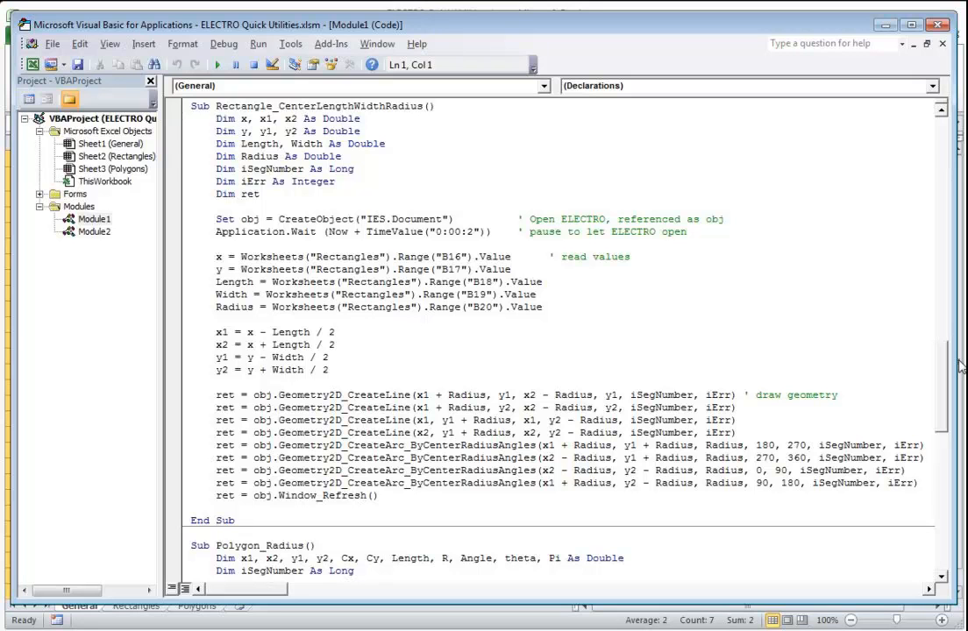
Highlight the Polygon_Radius lines reading Polygons sheet values B9–B12
drag(214, 256, 544, 307)
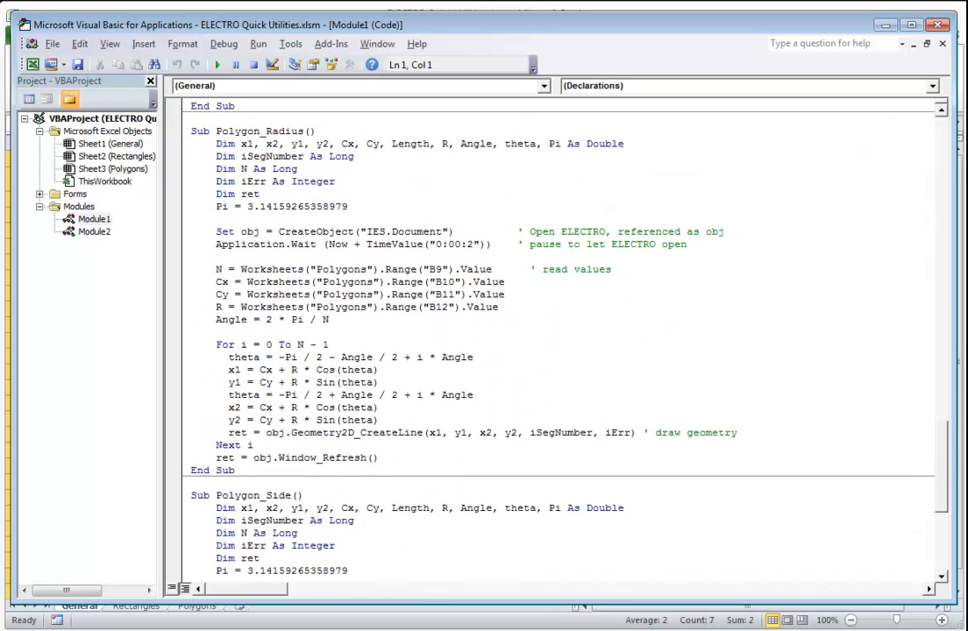
scroll(down, 3)
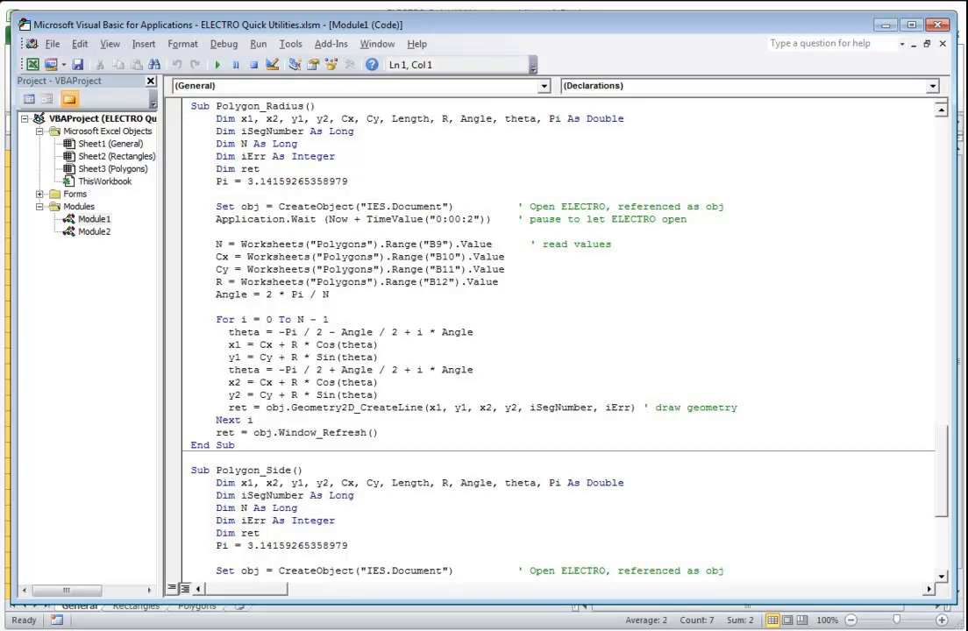
drag(228, 331, 368, 394)
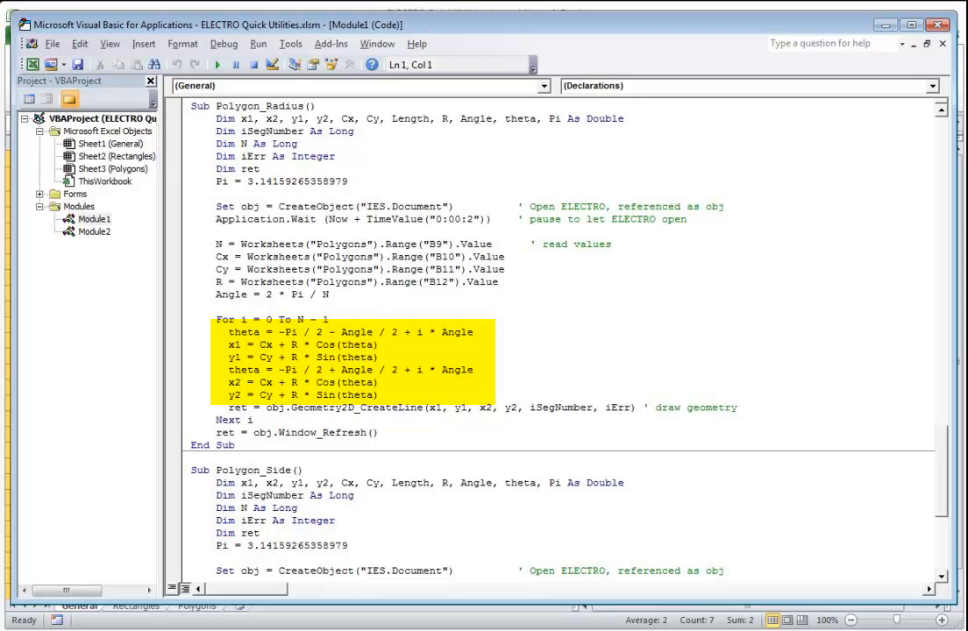